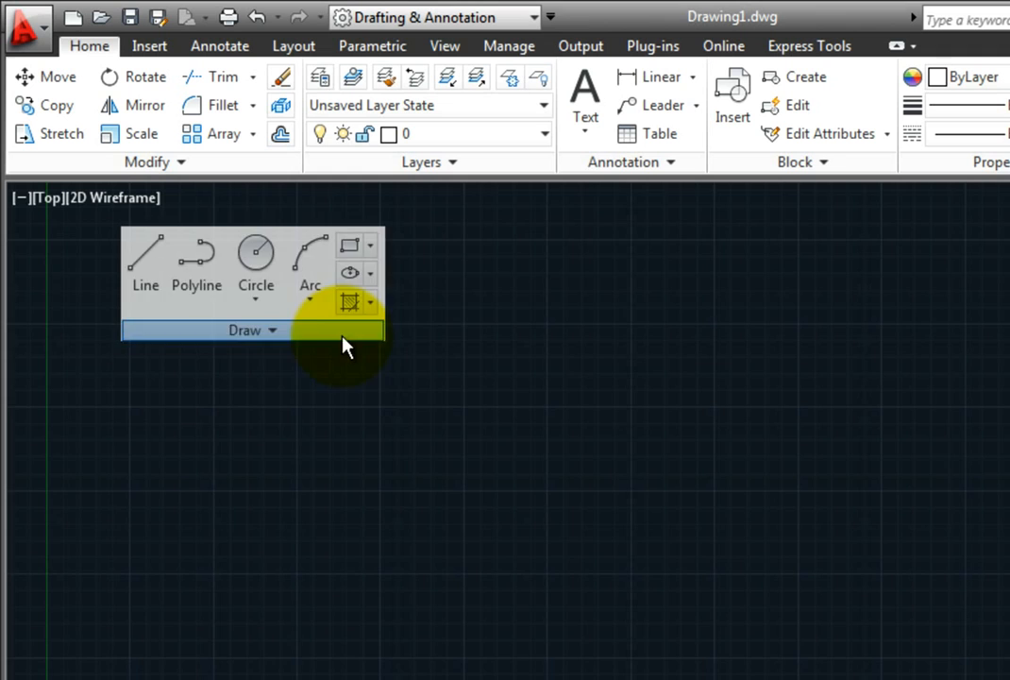
Drag the Draw panel off the Home ribbon onto the drawing area.
drag(252, 330, 487, 523)
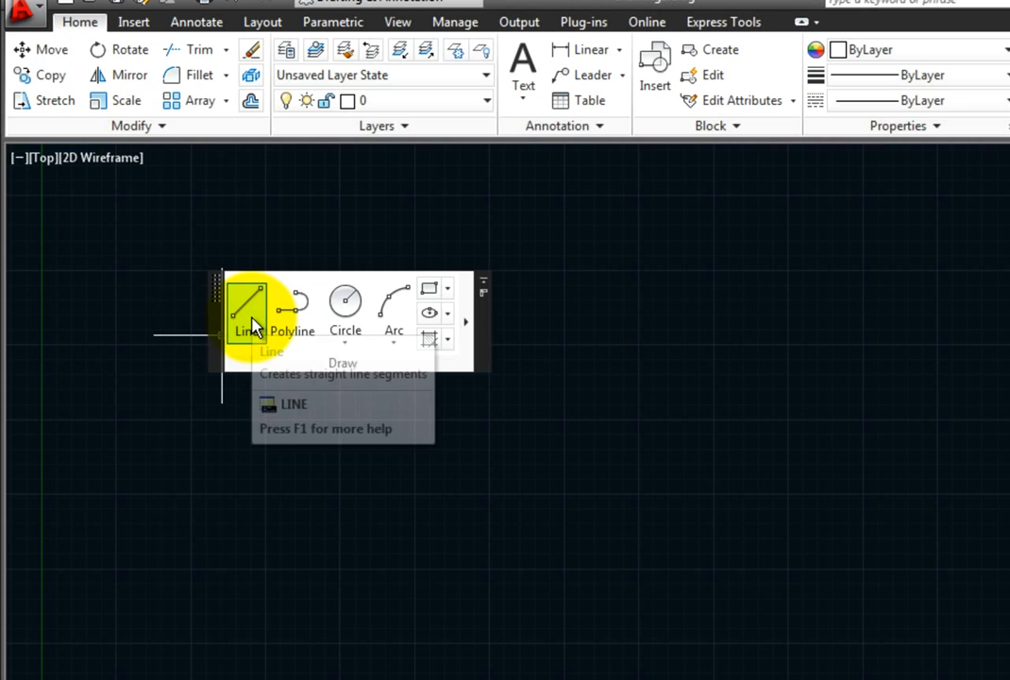
mouse_move(248, 311)
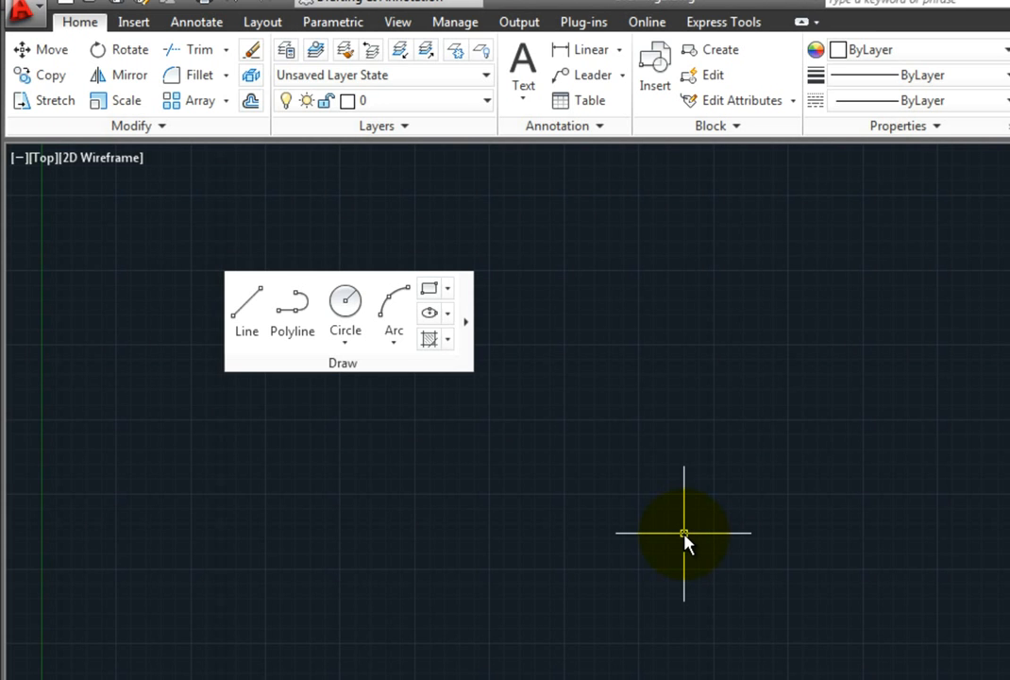
mouse_move(675, 434)
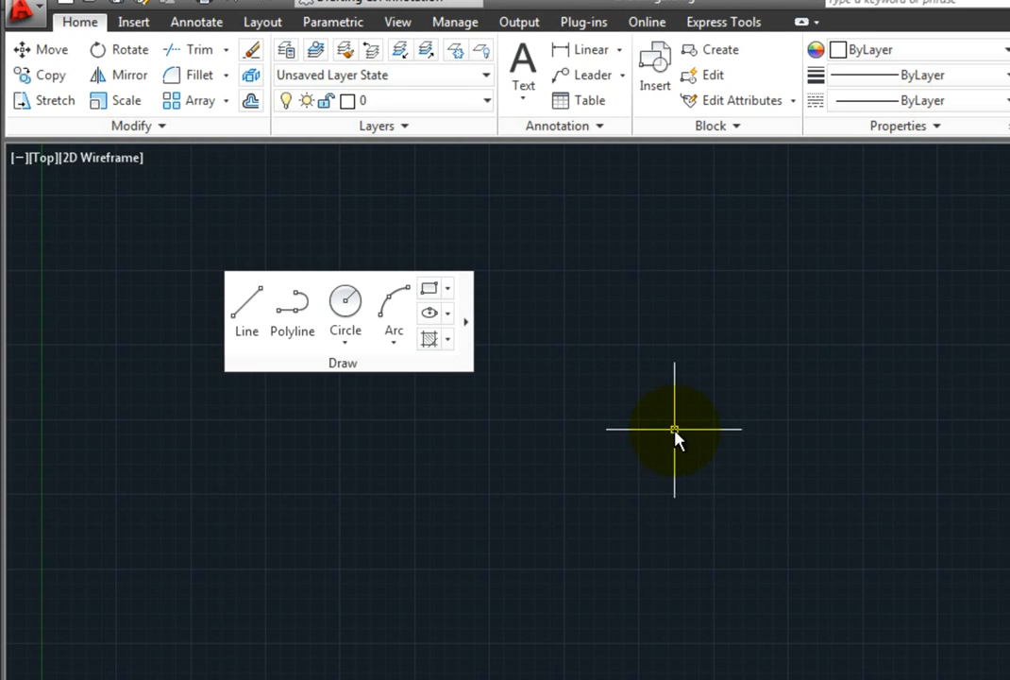
mouse_move(615, 364)
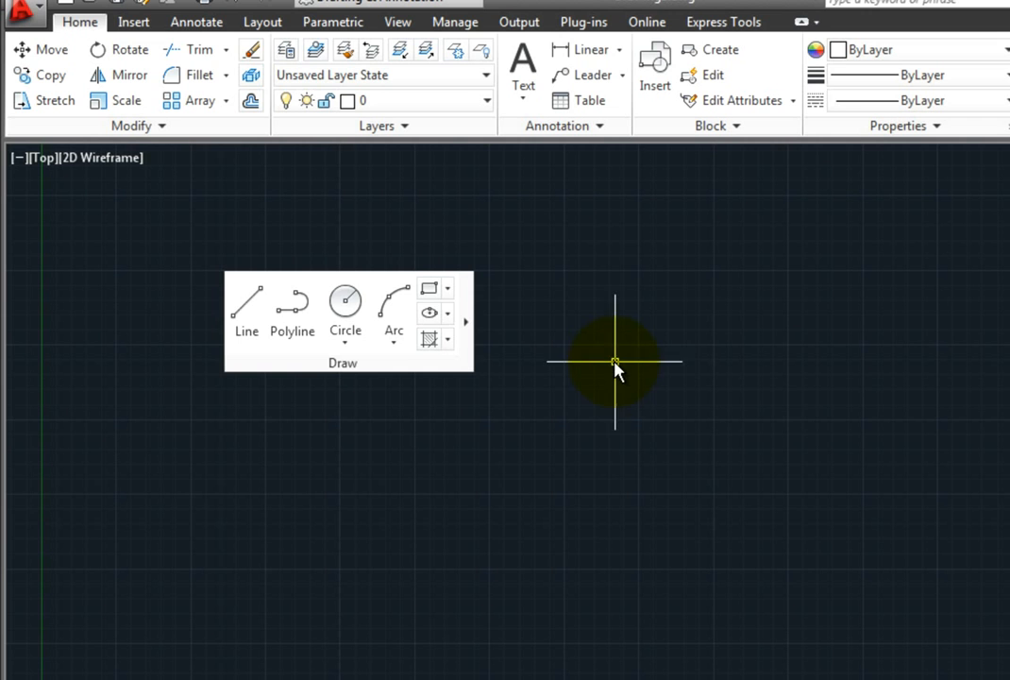
mouse_move(599, 364)
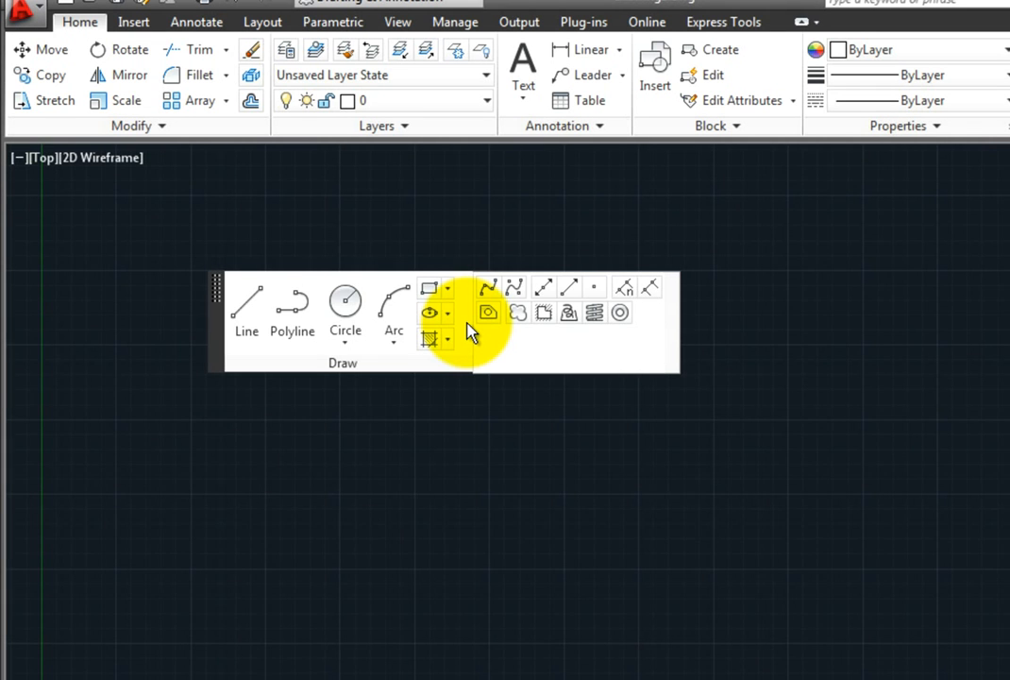
mouse_move(555, 469)
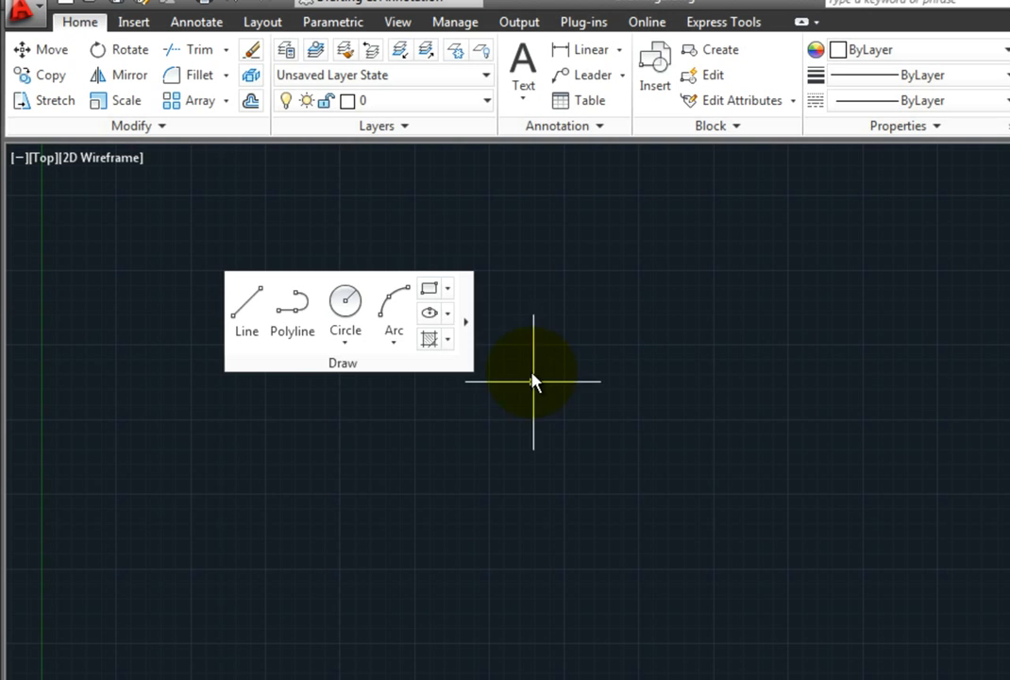
mouse_move(472, 321)
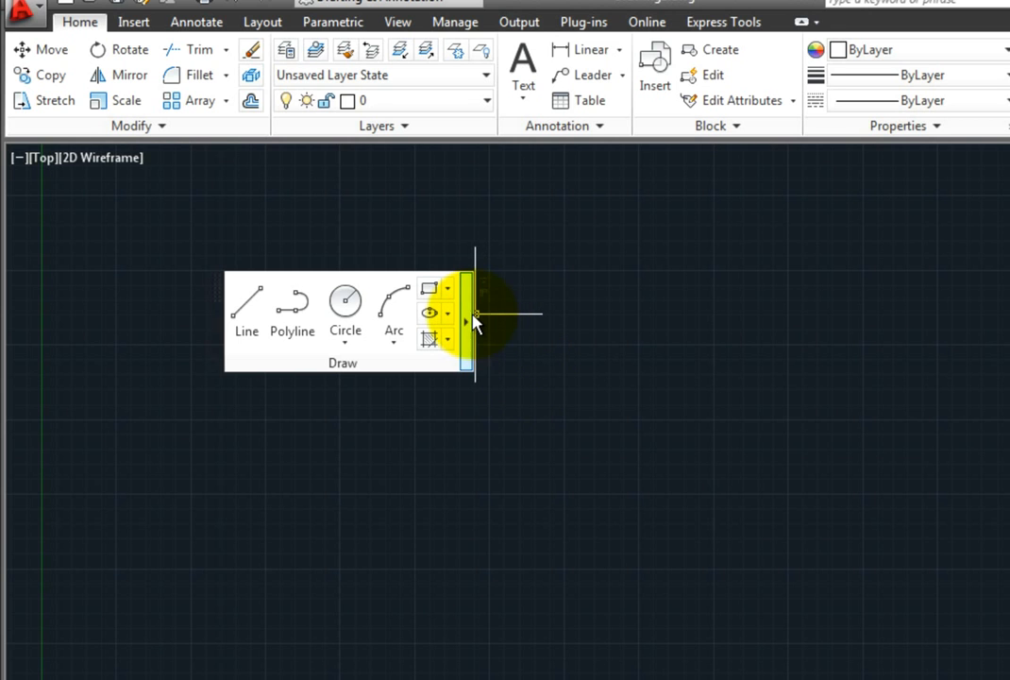
mouse_move(484, 281)
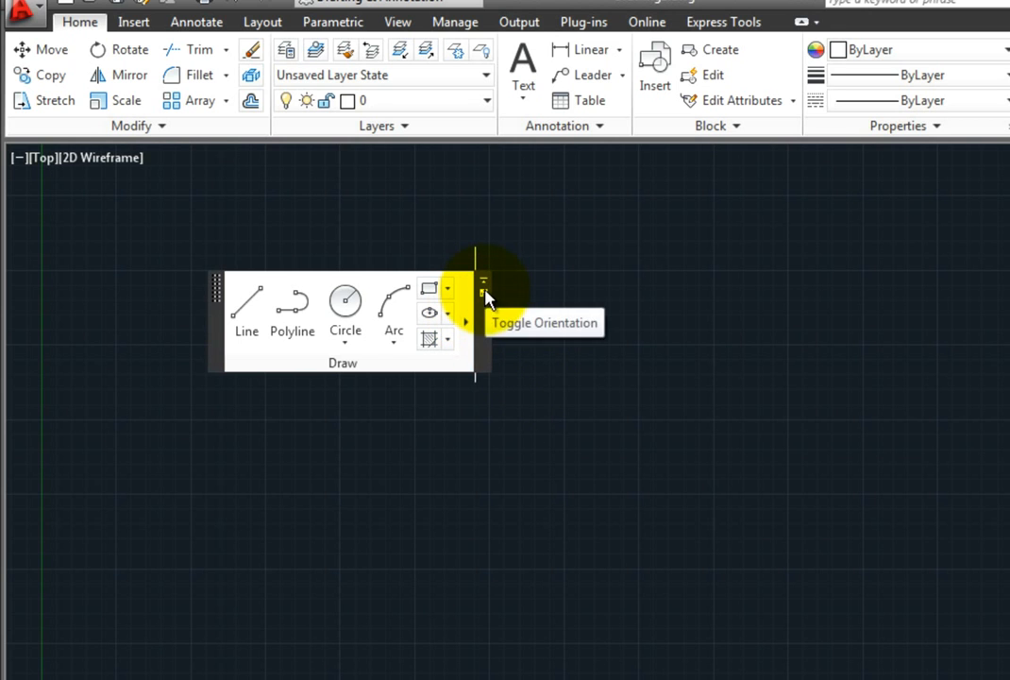
Toggle the floating Draw panel's orientation to its compact layout.
click(482, 281)
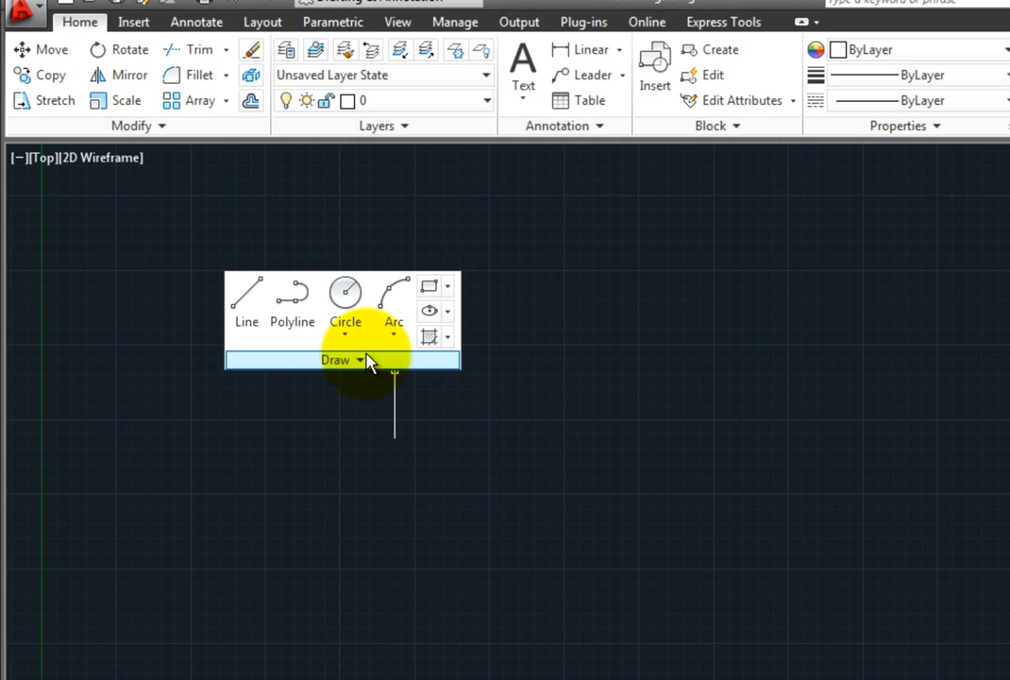
click(336, 359)
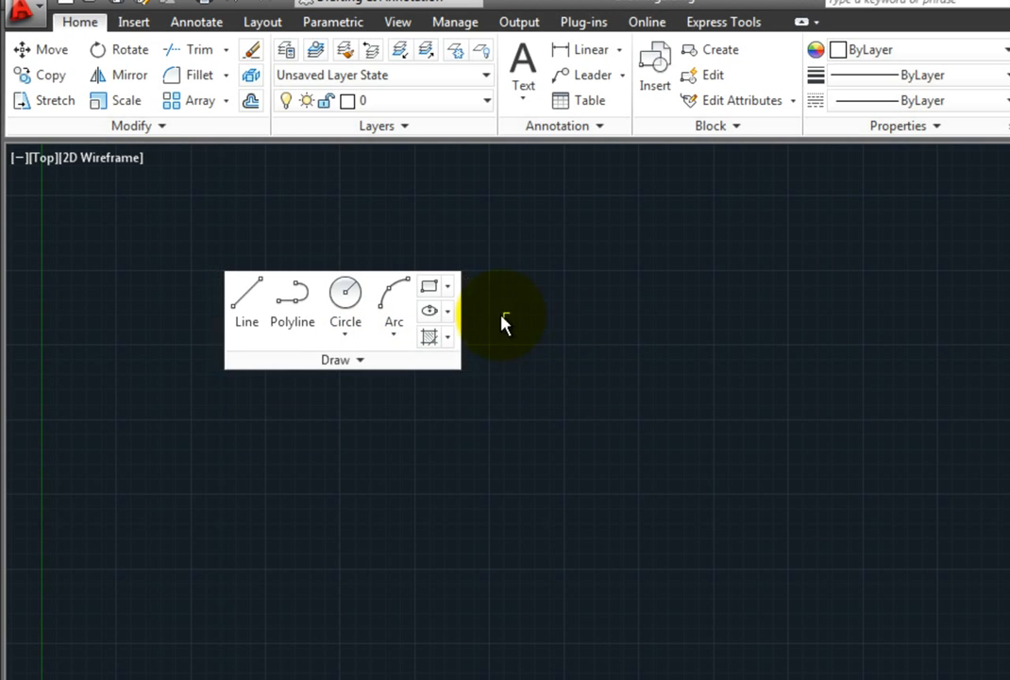
mouse_move(463, 310)
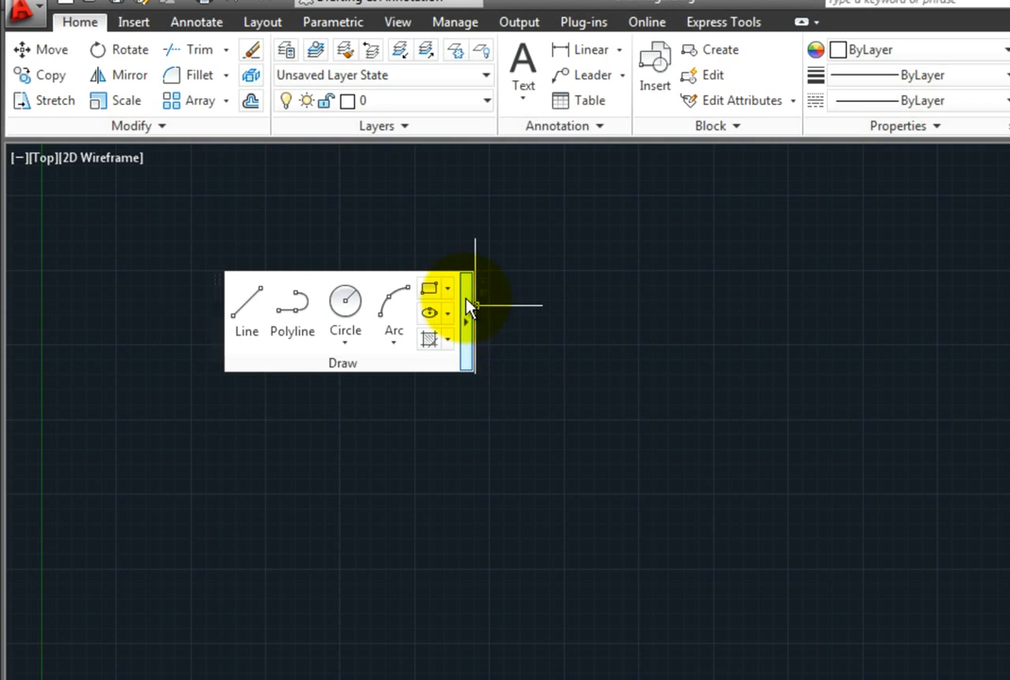
mouse_move(483, 288)
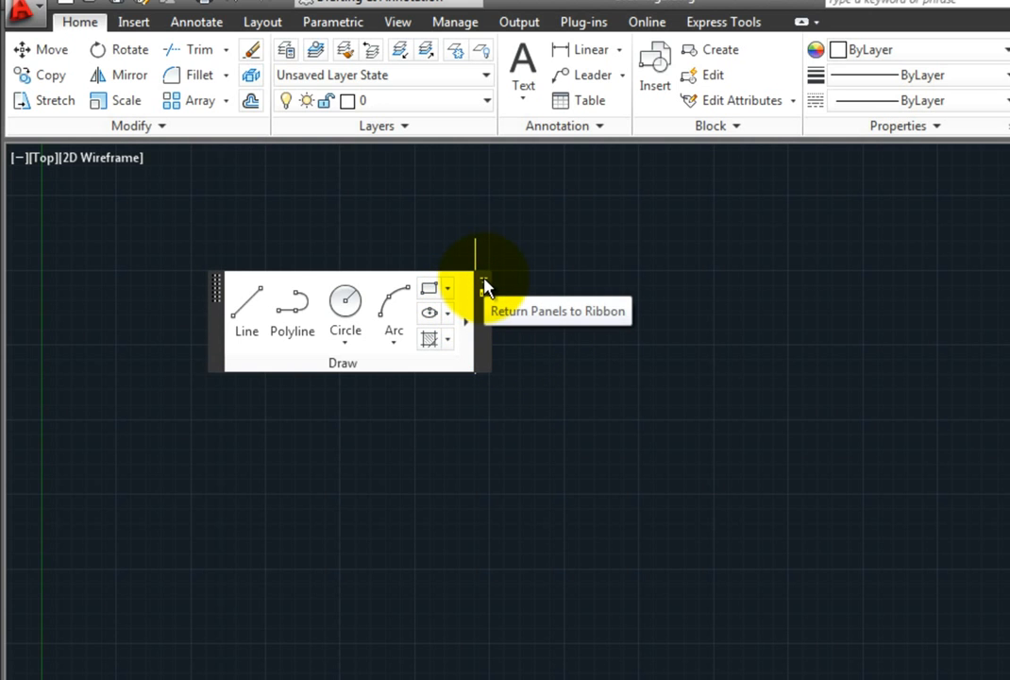
Return the Draw panel to the ribbon, then reposition it floating lower in the drawing.
click(483, 288)
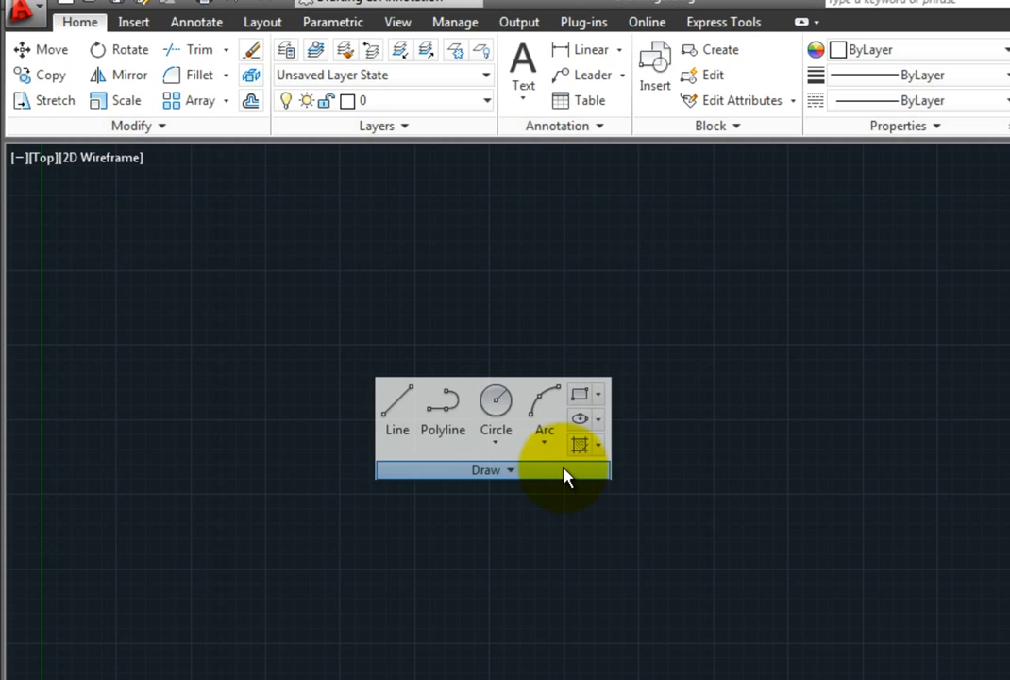
mouse_move(847, 541)
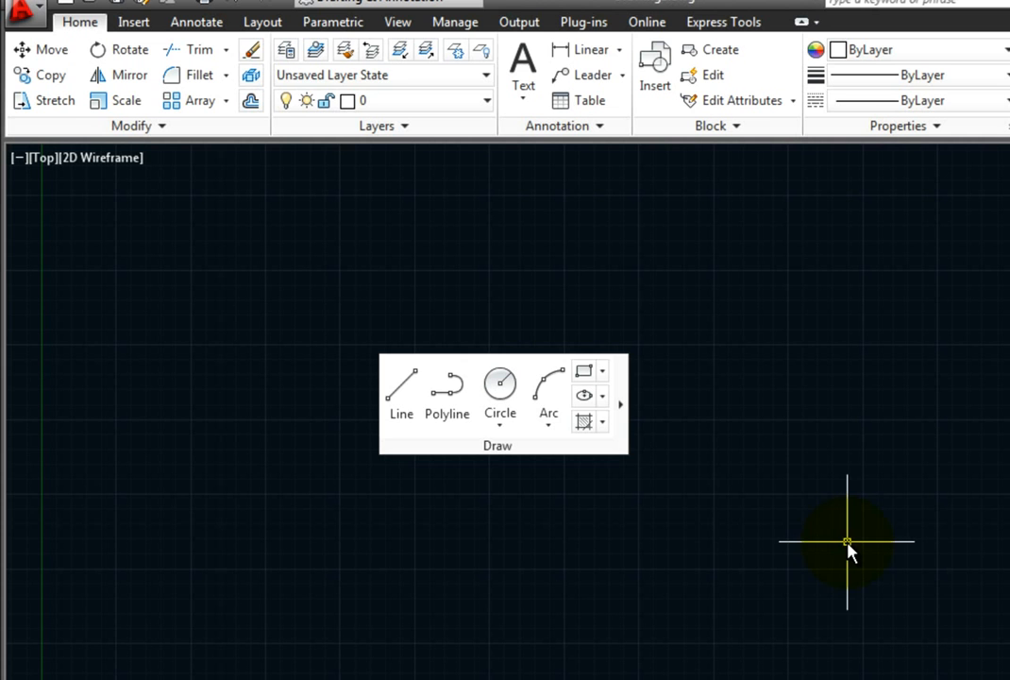
mouse_move(841, 554)
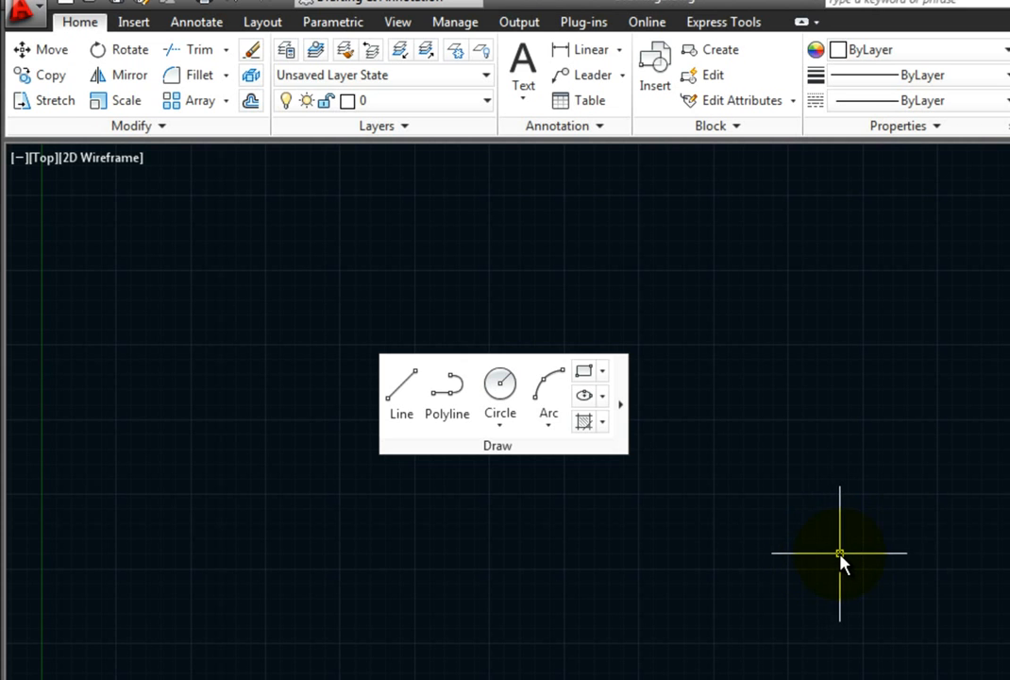
mouse_move(826, 529)
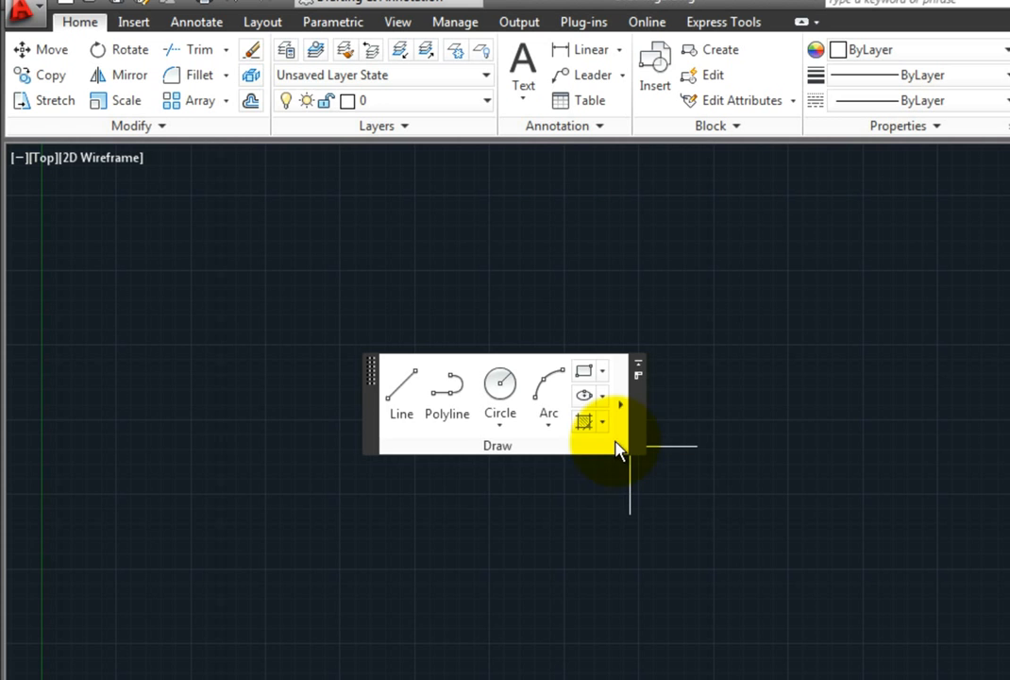
drag(623, 449, 505, 510)
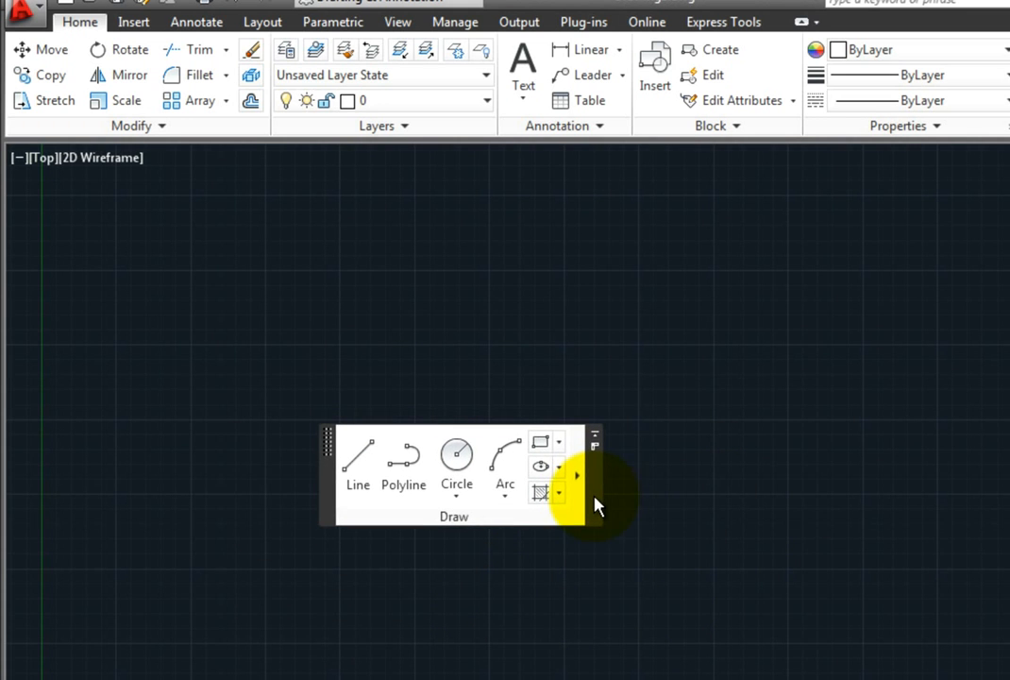
mouse_move(935, 571)
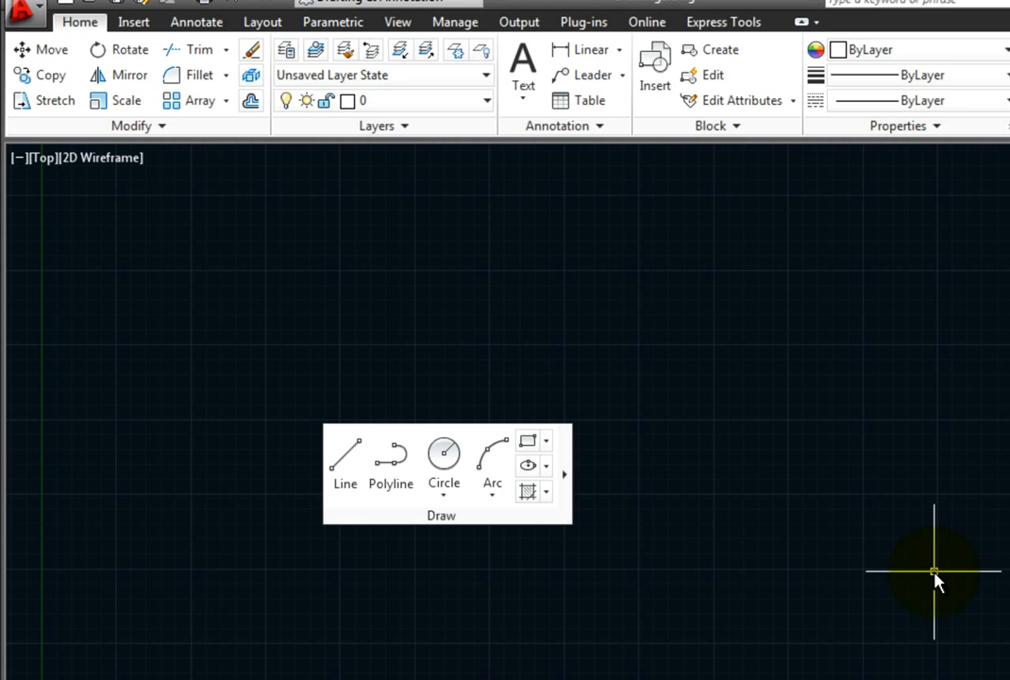
mouse_move(954, 573)
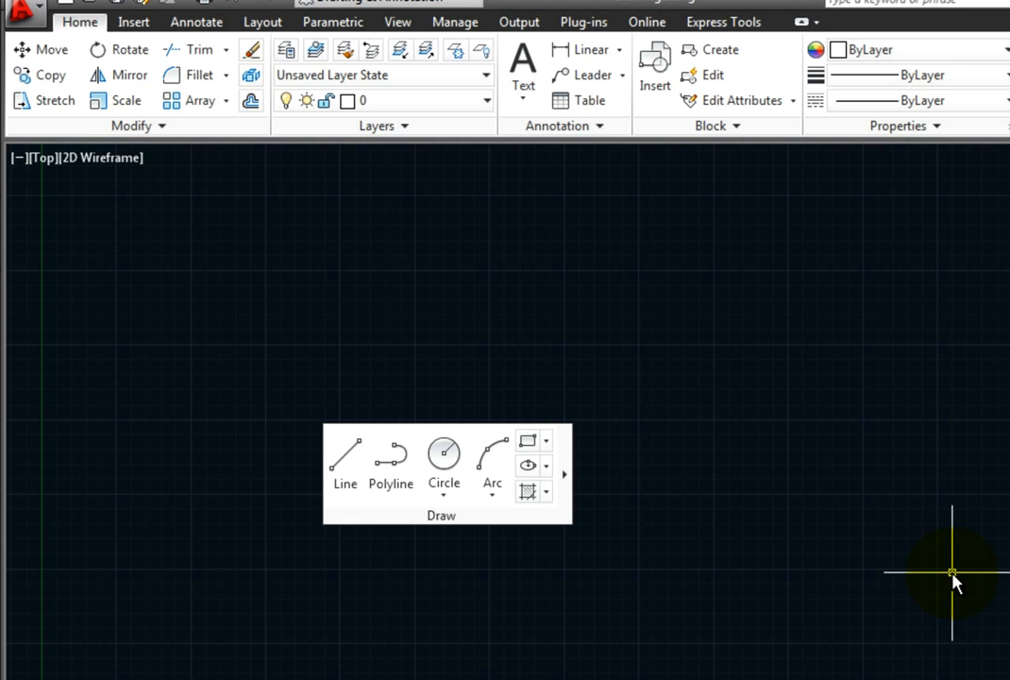
mouse_move(961, 569)
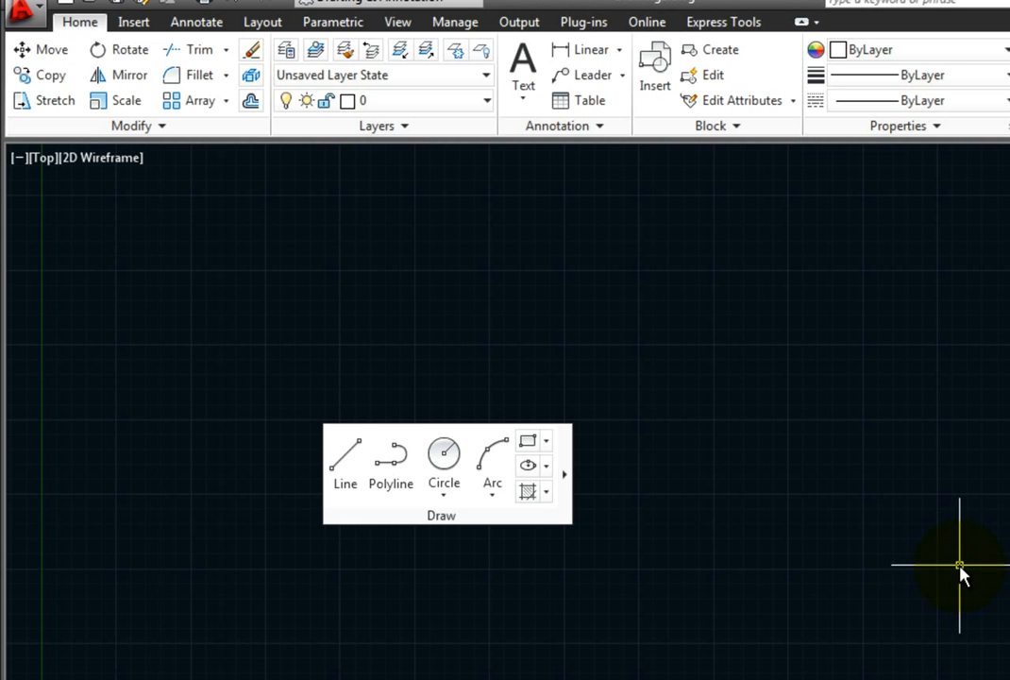
mouse_move(527, 262)
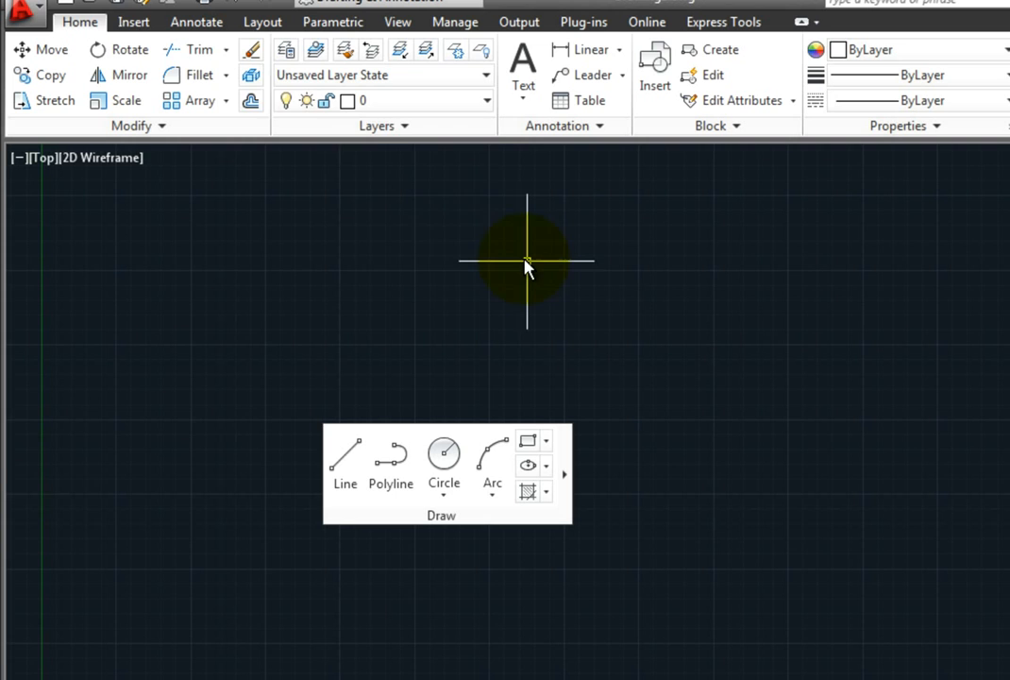
Send the floating Draw panel back to the ribbon and show the Home tab.
click(133, 22)
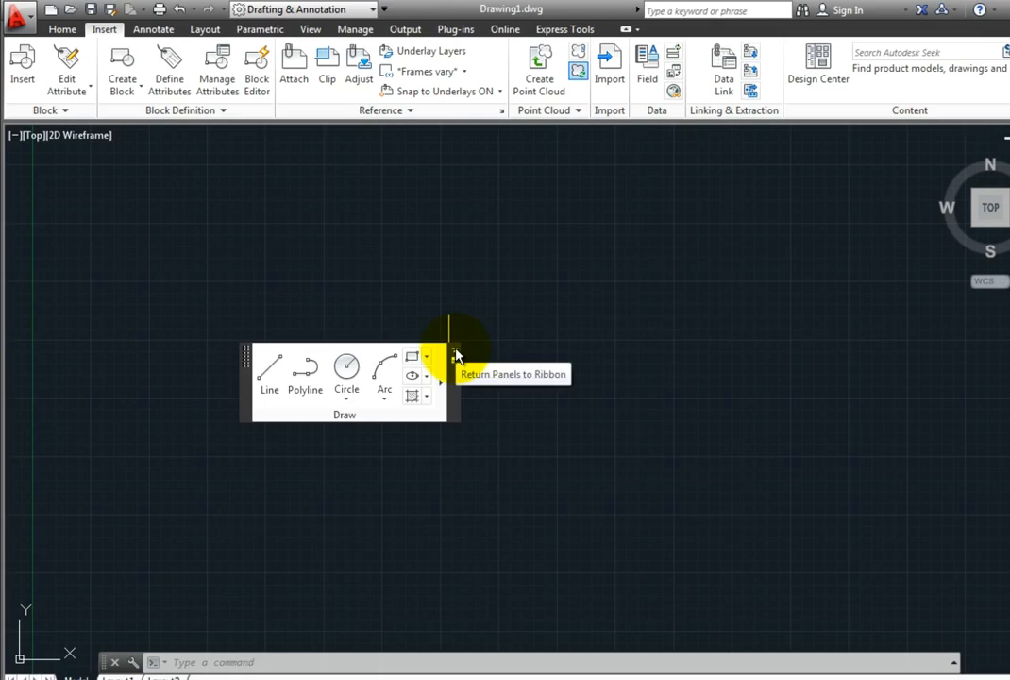
click(429, 356)
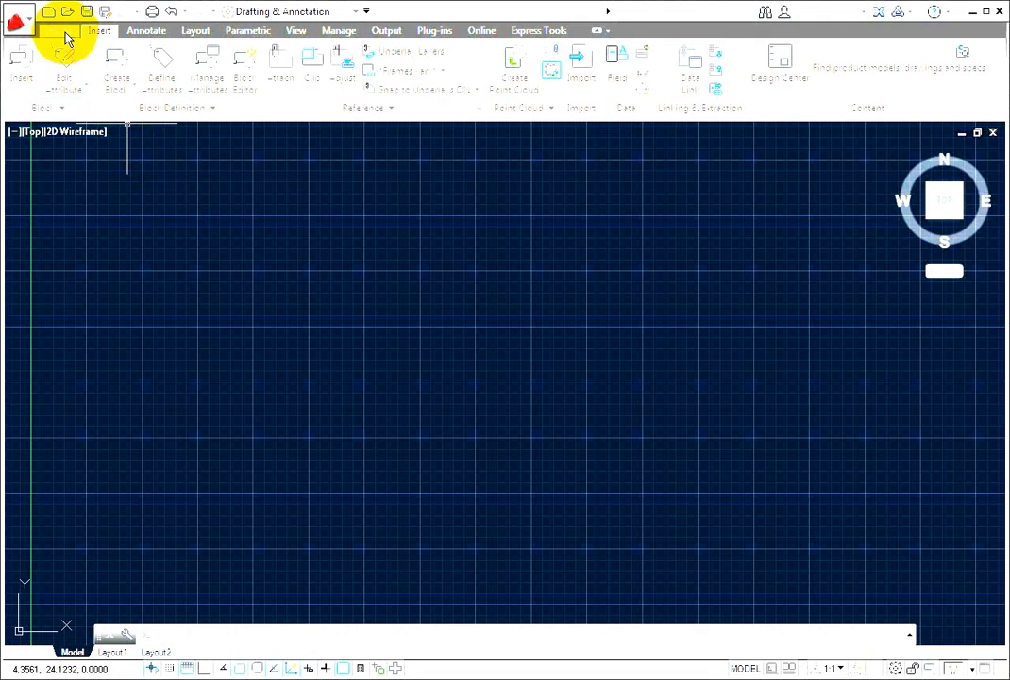
click(60, 30)
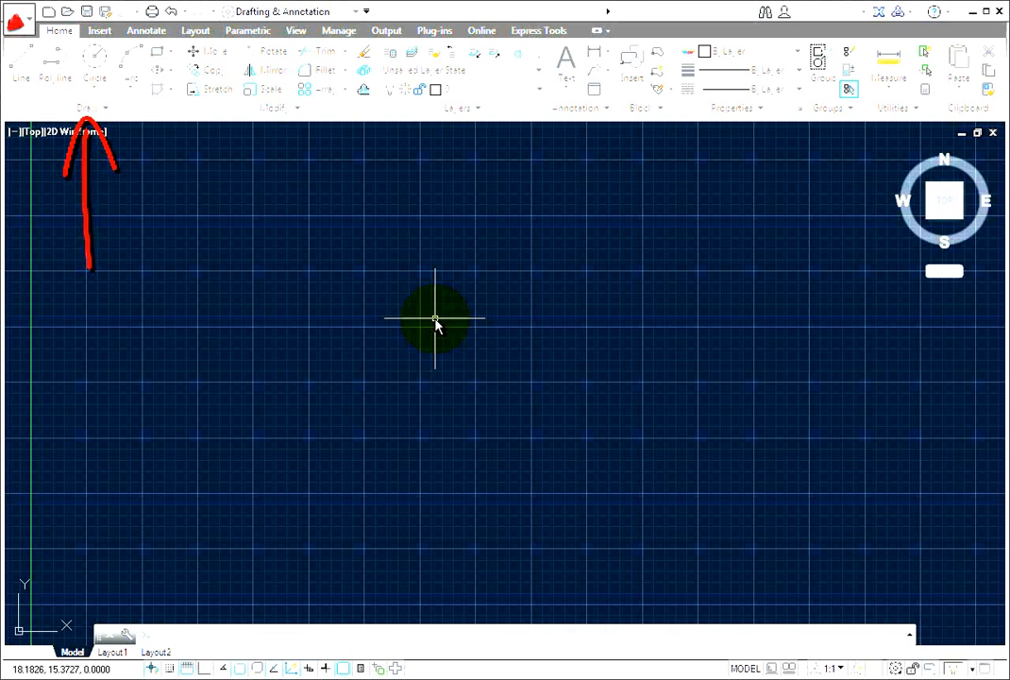